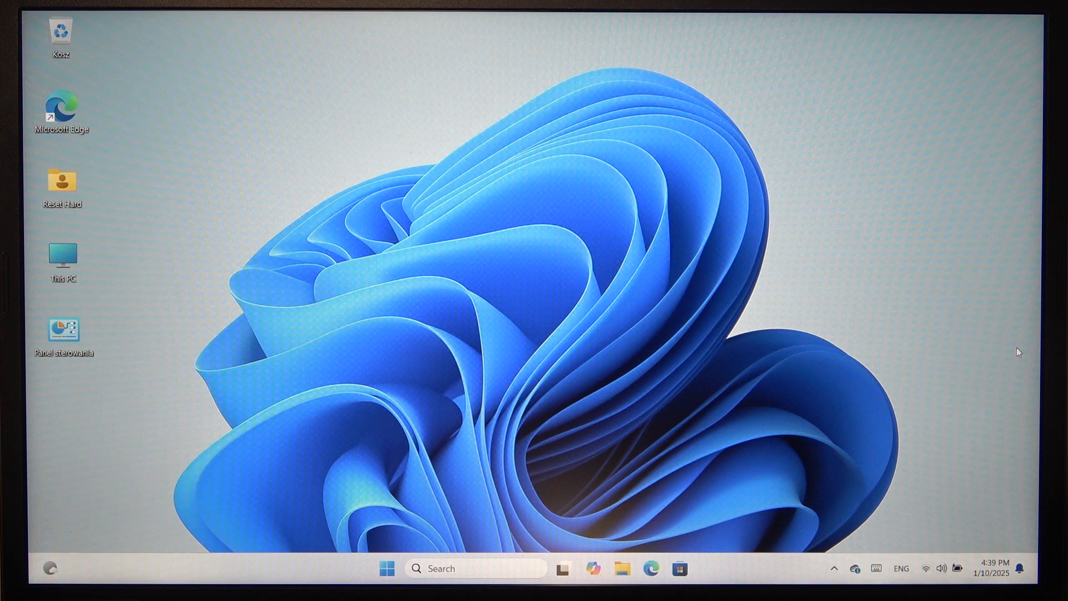
- Begin a new capture with Win+Shift+S and choose the Rectangle snipping shape
{"action": "key", "text": "win+shift+s"}
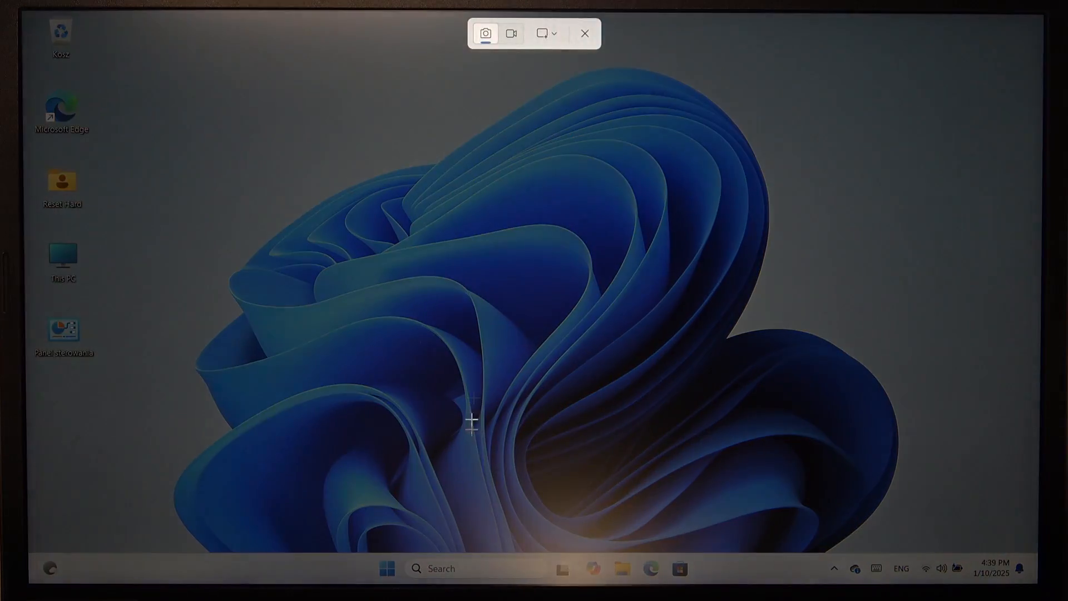
{"action": "mouse_move", "coordinate": [561, 268]}
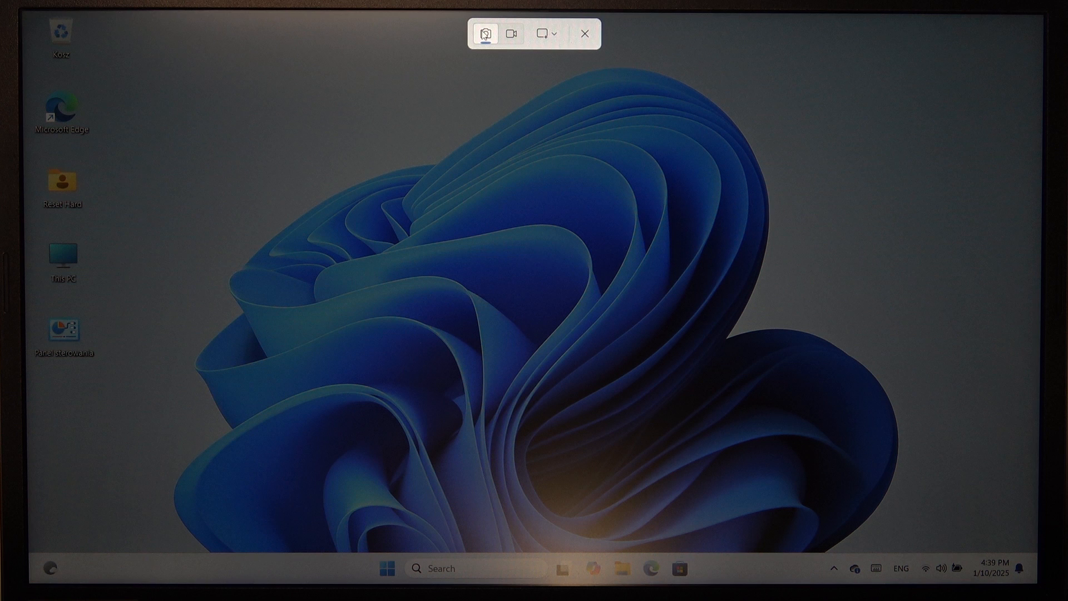
{"action": "mouse_move", "coordinate": [512, 34]}
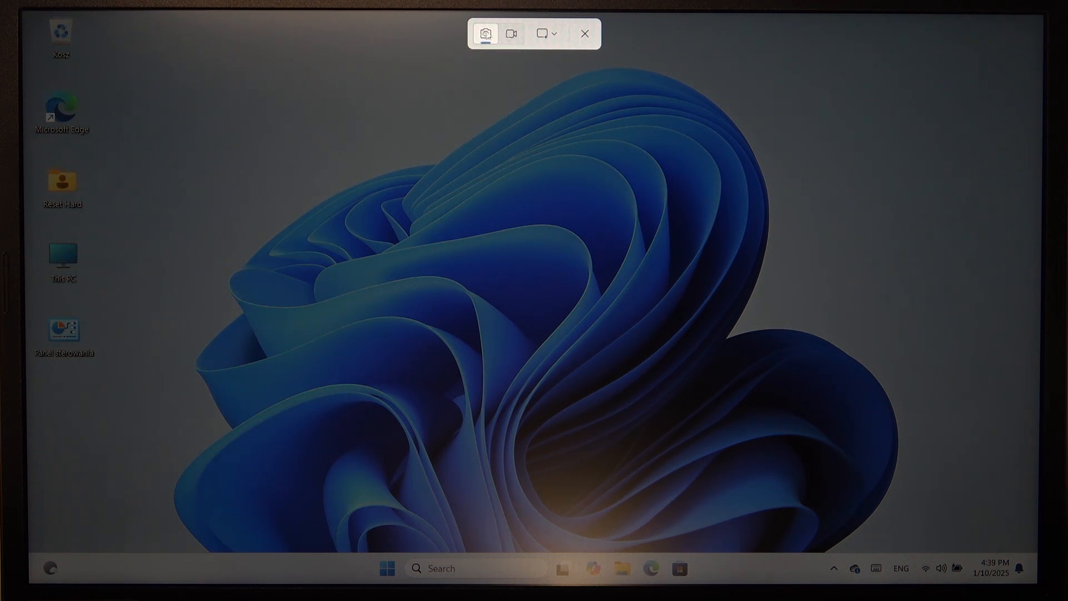
{"action": "left_click", "coordinate": [546, 34]}
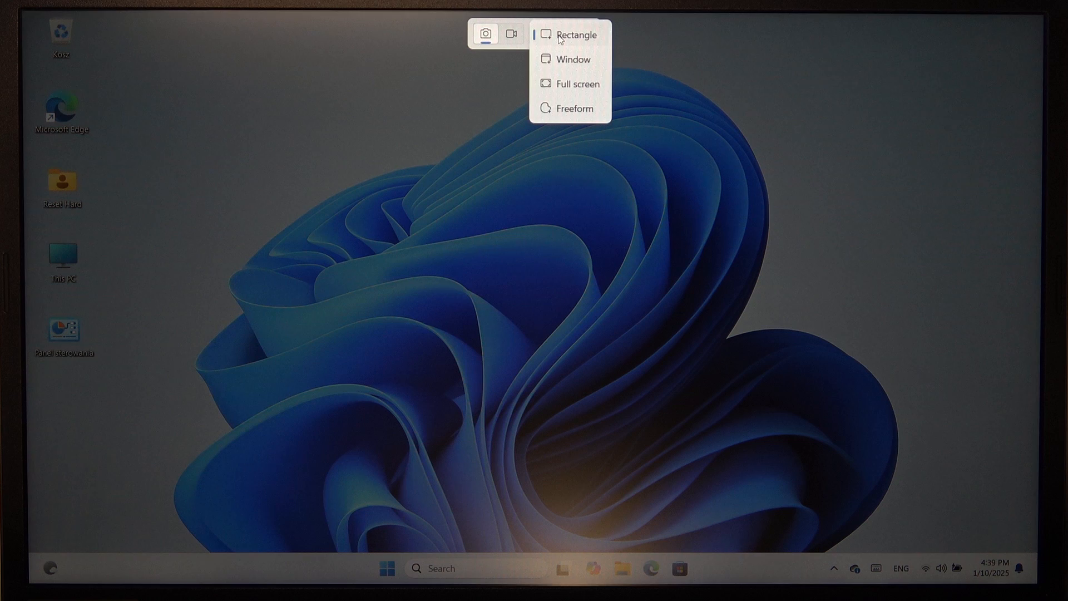
{"action": "left_click", "coordinate": [577, 33]}
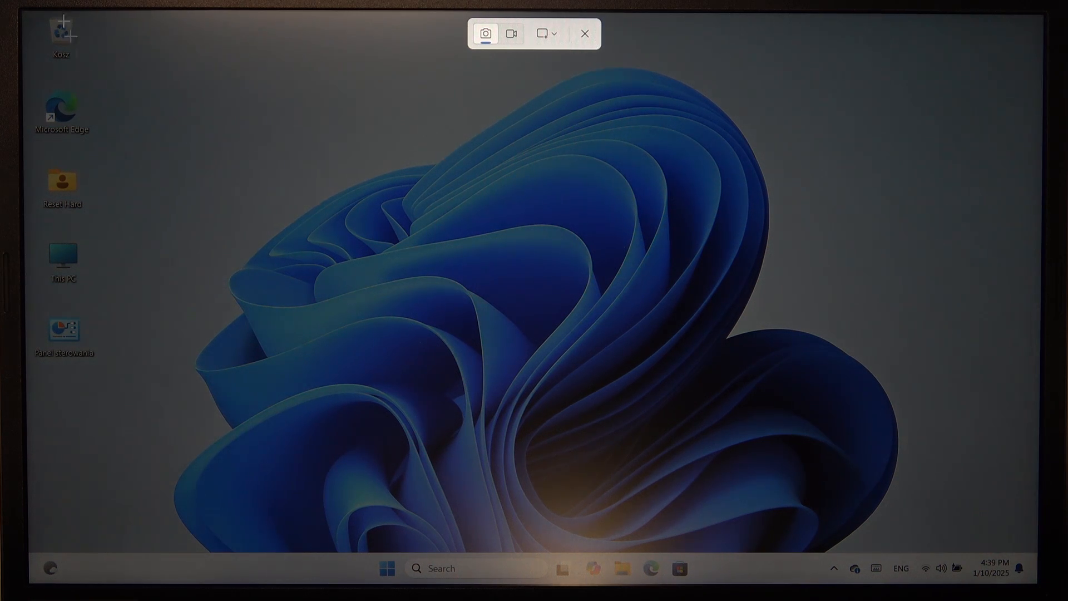
- Snip a rectangle around the desktop icons area on the left of the screen
{"action": "left_click_drag", "start_coordinate": [19, 12], "coordinate": [602, 448]}
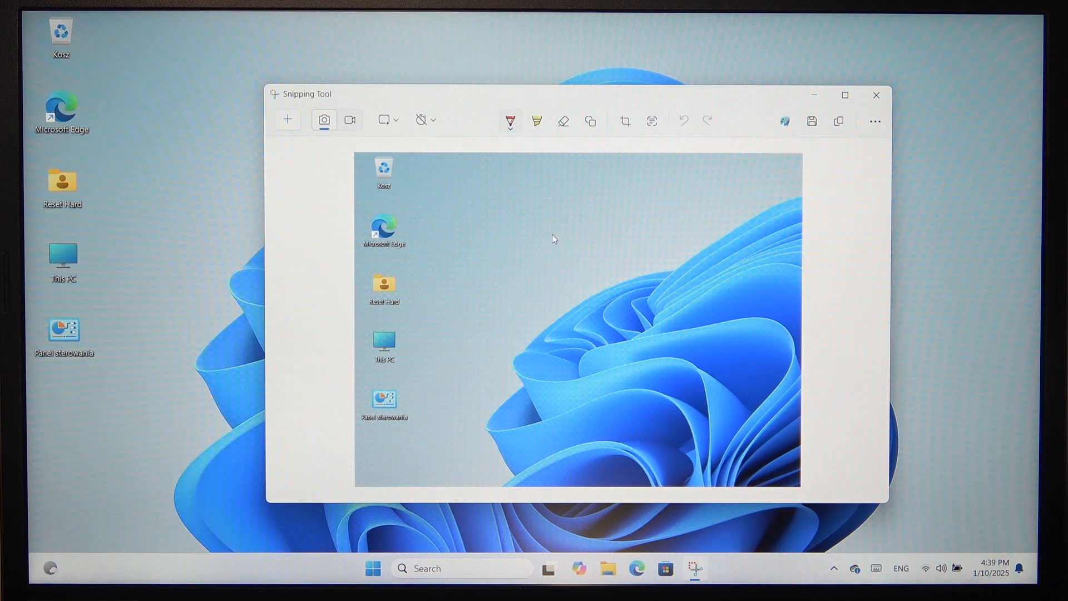
- Scribble red pen and yellow highlighter marks on the snip and start saving it
{"action": "left_click_drag", "start_coordinate": [521, 239], "coordinate": [634, 320]}
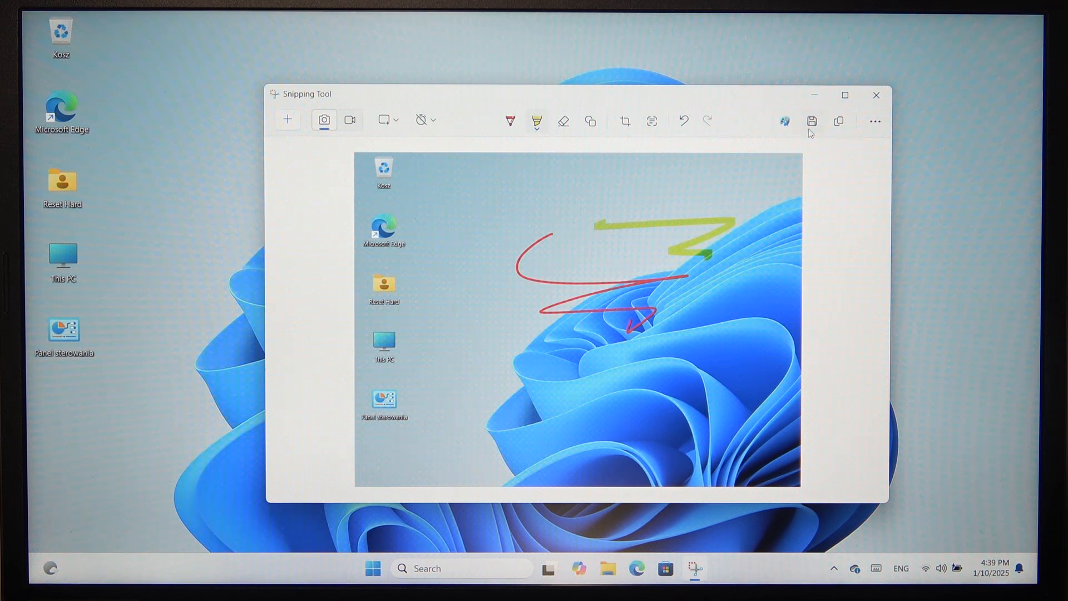
{"action": "left_click", "coordinate": [812, 122]}
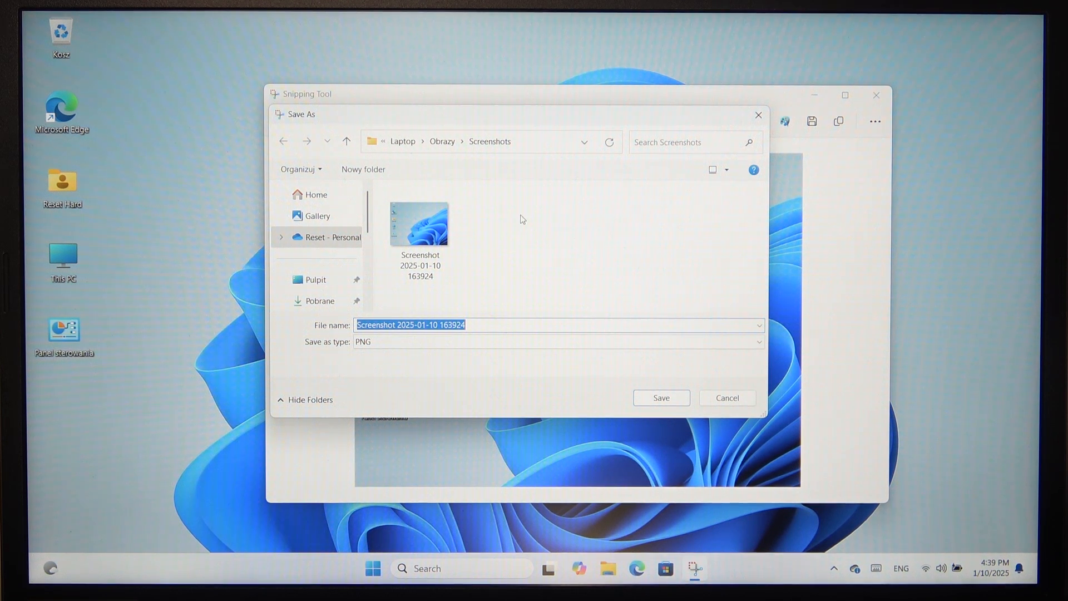
- Save the snip as PNG under the suggested name in Screenshots and close the editor
{"action": "left_click", "coordinate": [419, 224]}
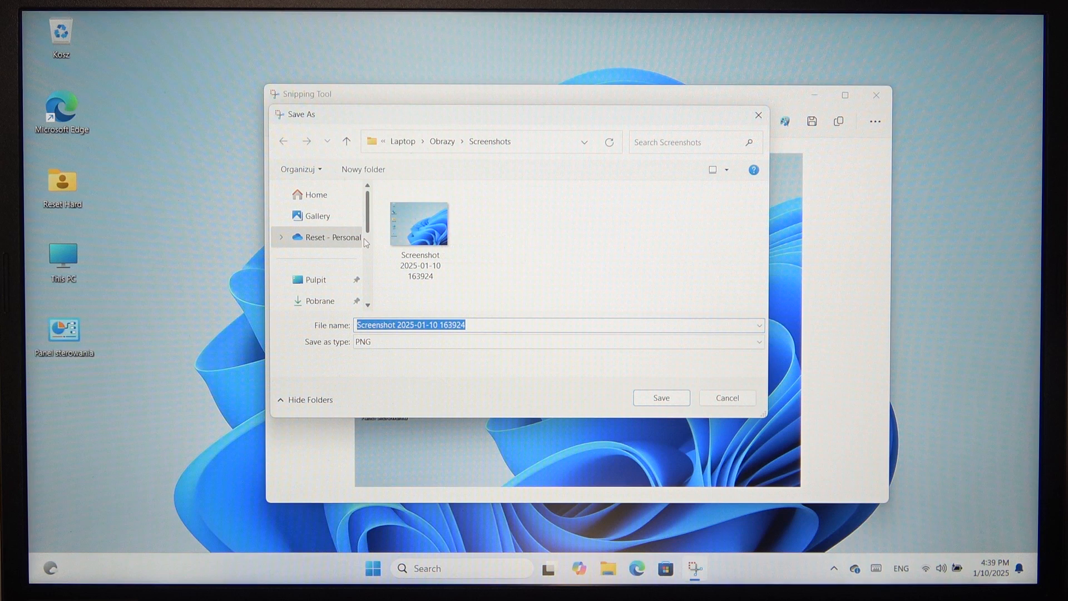
{"action": "left_click", "coordinate": [330, 237]}
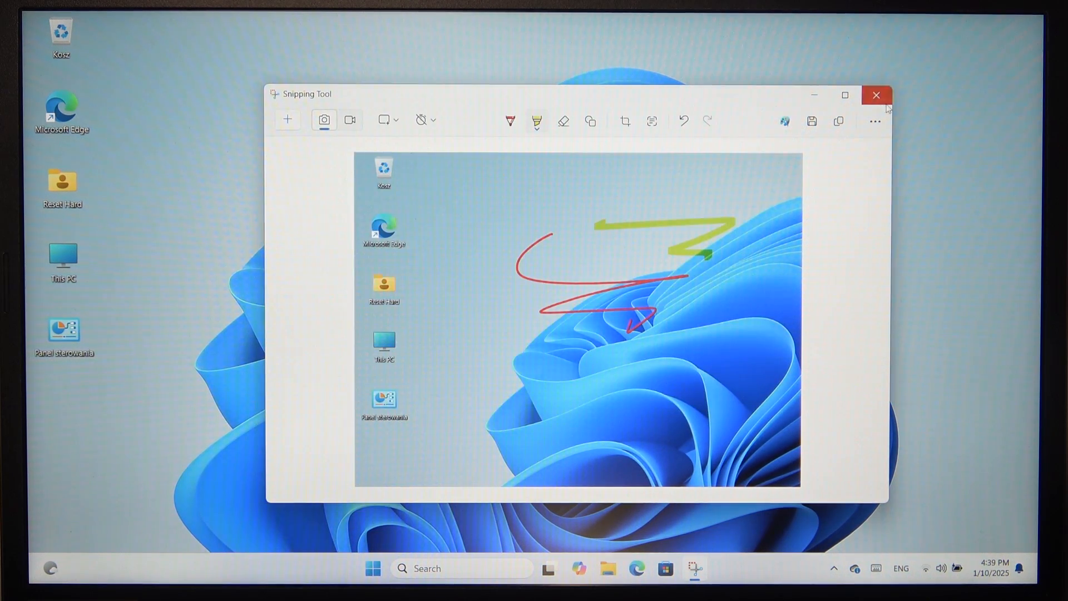
{"action": "left_click", "coordinate": [877, 95]}
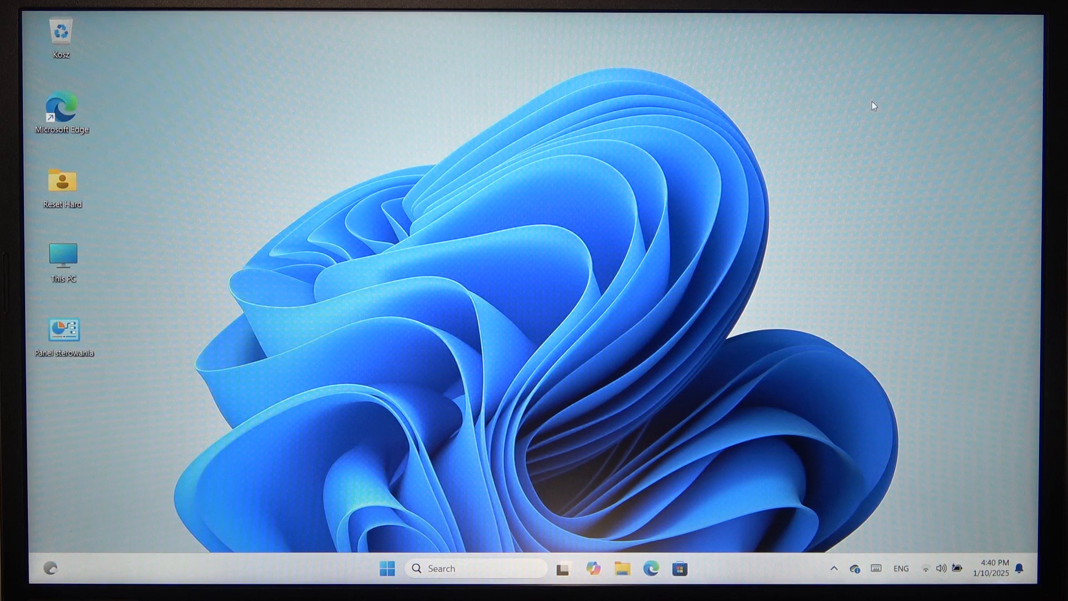
{"action": "mouse_move", "coordinate": [851, 123]}
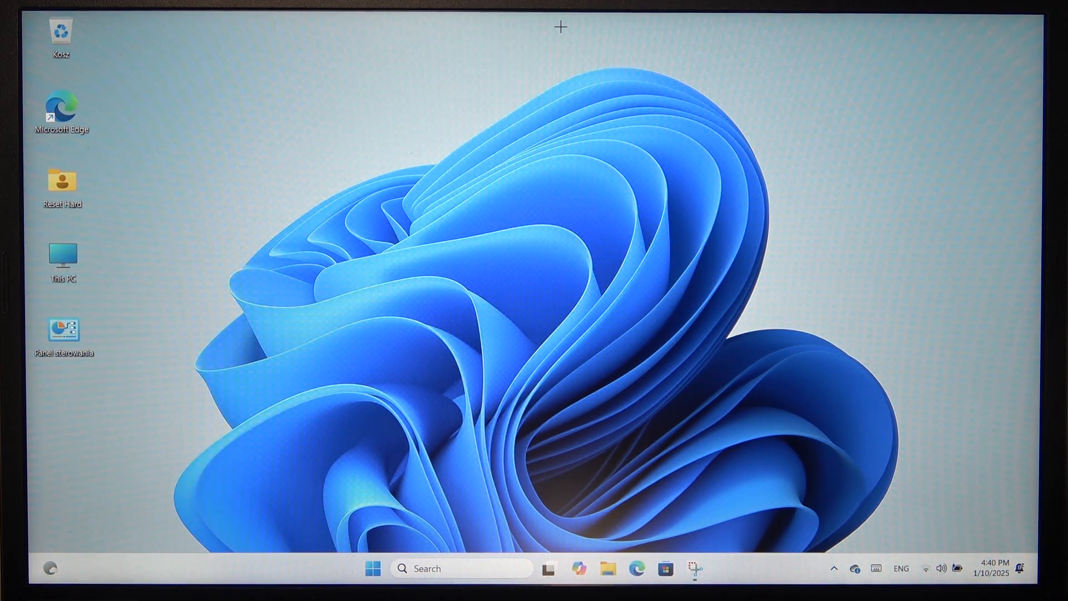
- Take a new Full screen capture of the desktop, auto-saved and copied to the clipboard
{"action": "left_click", "coordinate": [694, 567]}
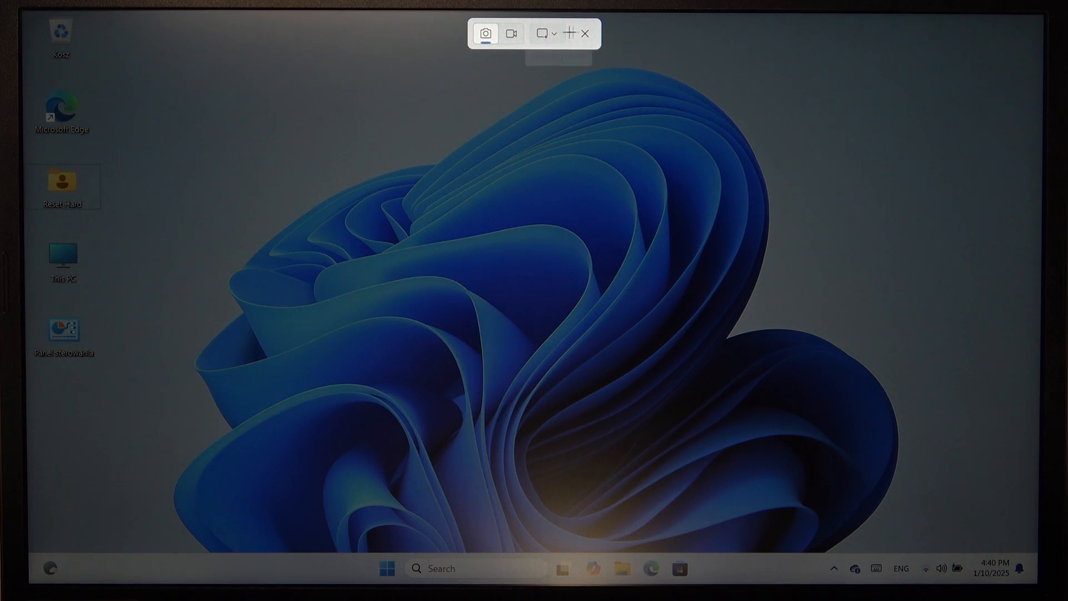
{"action": "left_click", "coordinate": [546, 34]}
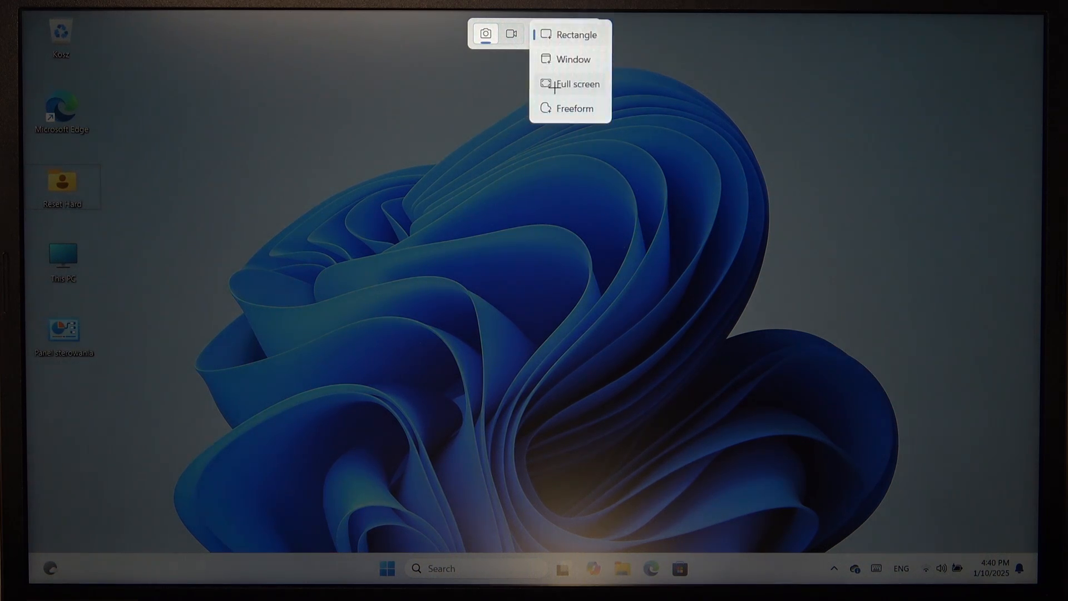
{"action": "left_click", "coordinate": [579, 84]}
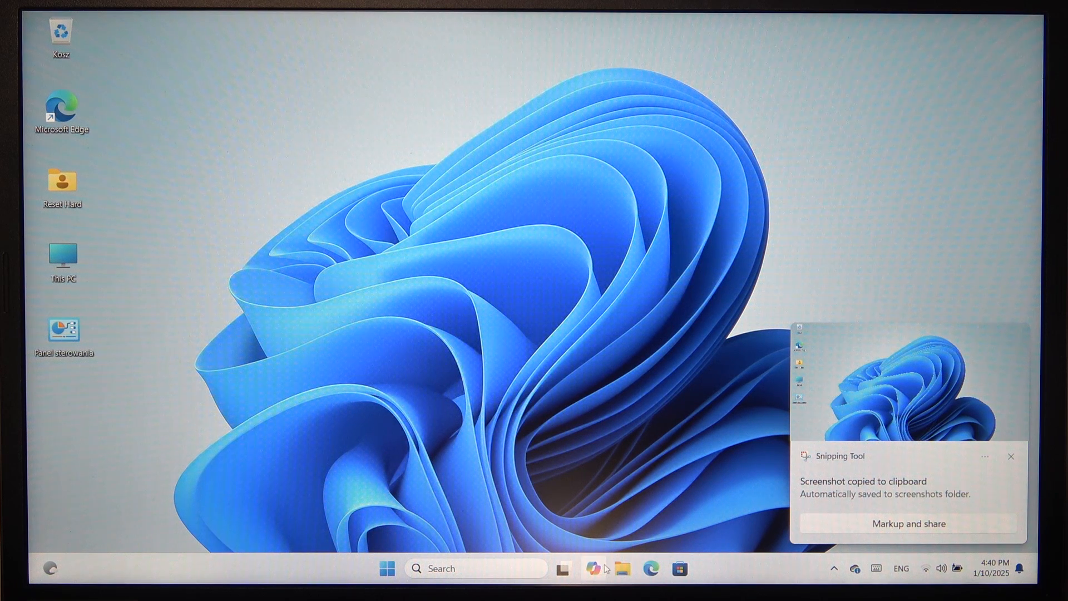
{"action": "mouse_move", "coordinate": [555, 357]}
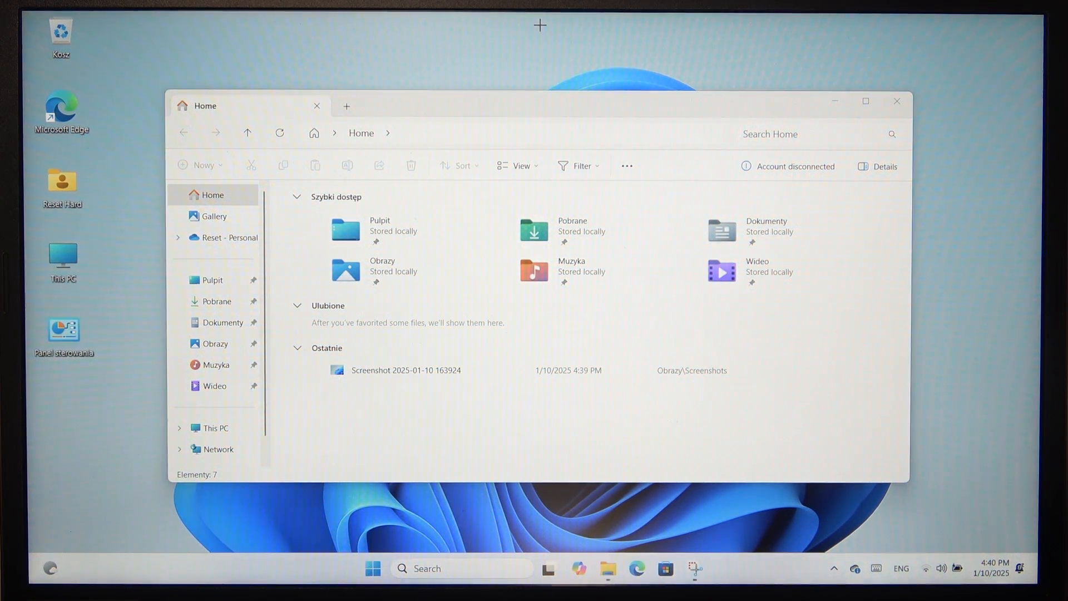
- Capture the File Explorer Home window with a Window-mode snip
{"action": "left_click", "coordinate": [695, 568]}
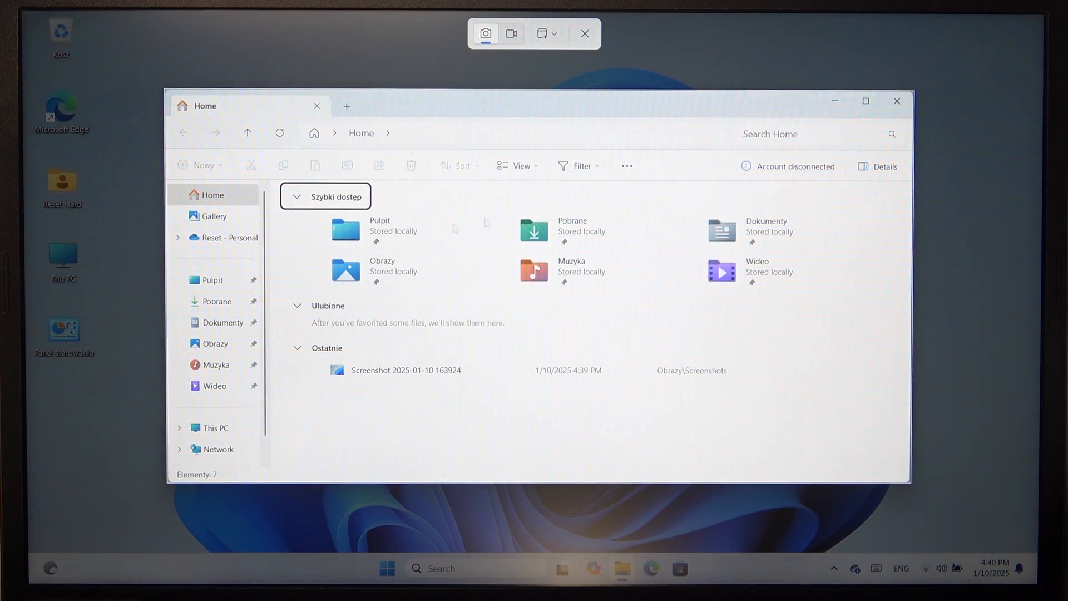
{"action": "left_click", "coordinate": [485, 32]}
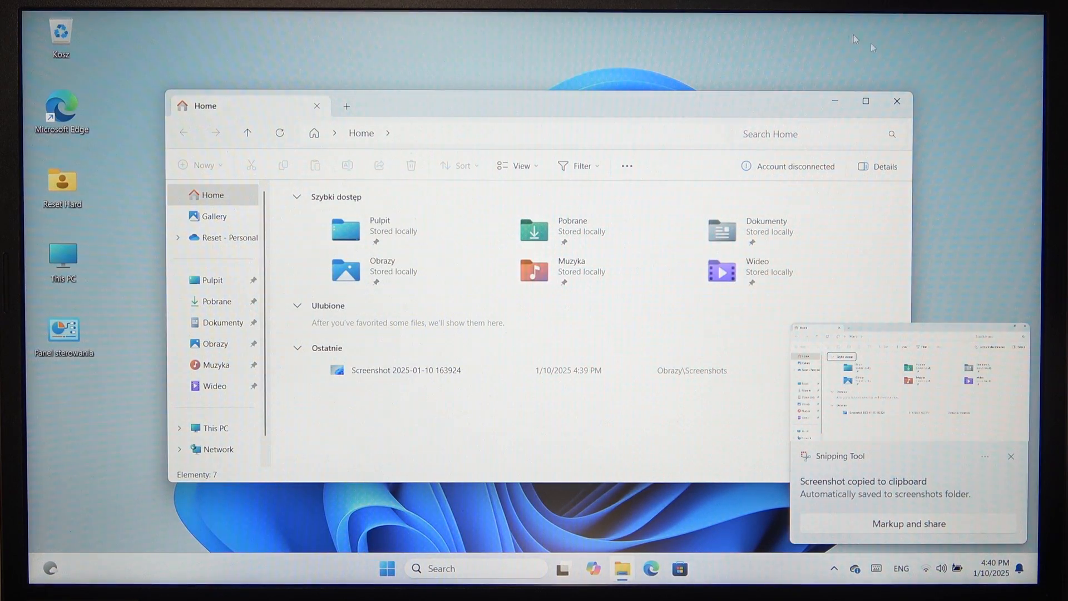
{"action": "left_click", "coordinate": [896, 100]}
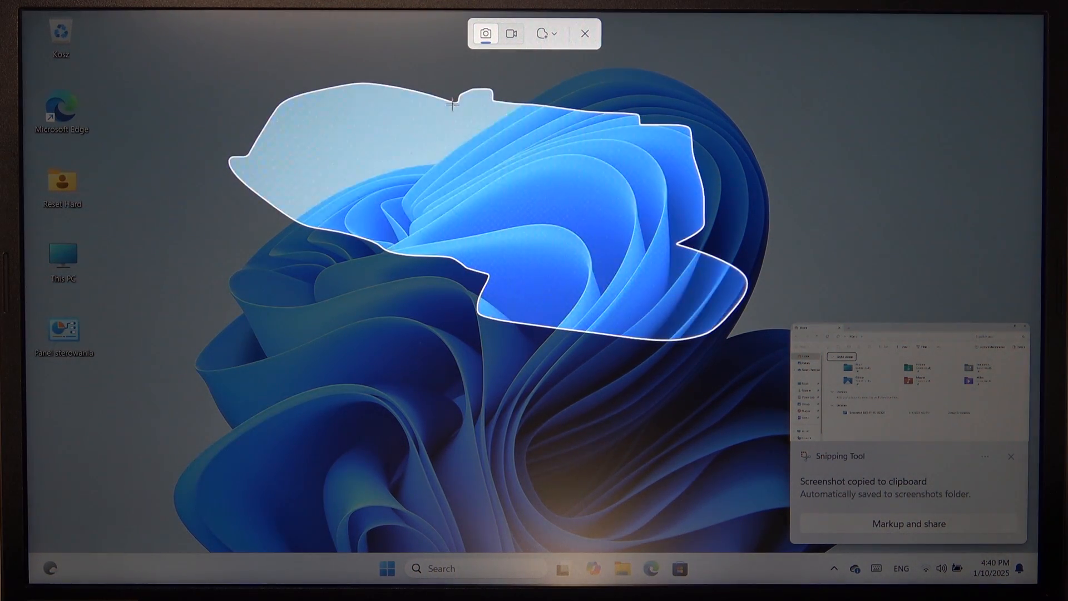
- Close the freeform outline around the upper wallpaper swirl to finish the snip
{"action": "left_click", "coordinate": [584, 32]}
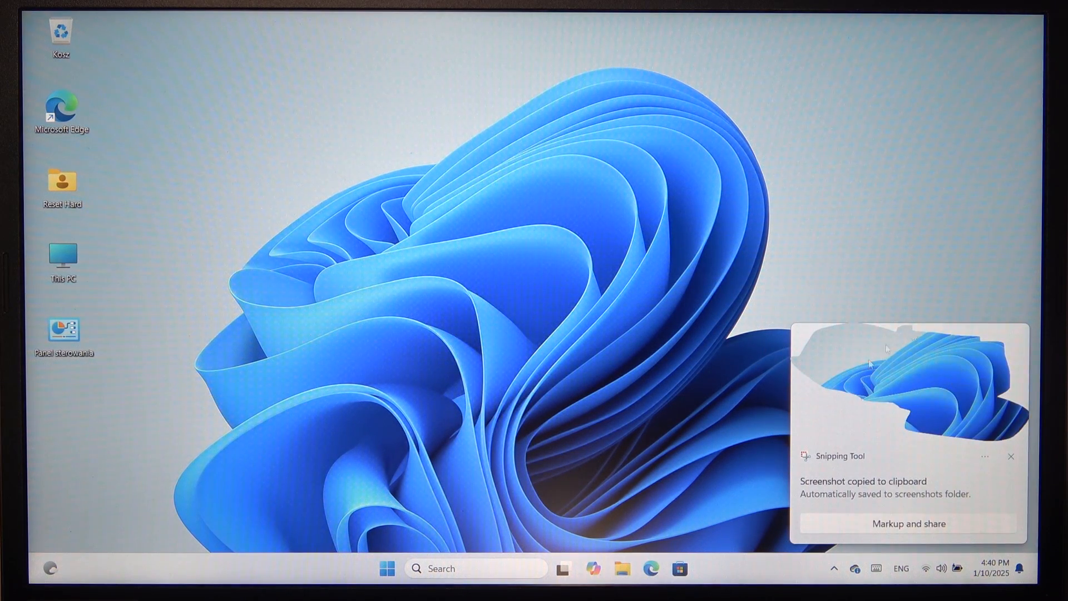
{"action": "mouse_move", "coordinate": [850, 336]}
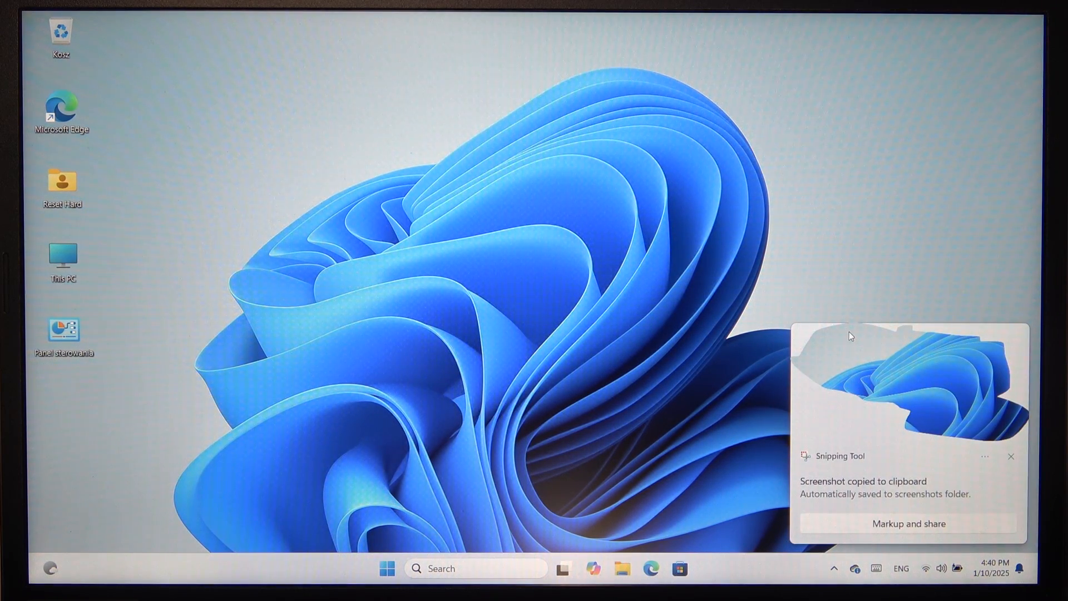
{"action": "mouse_move", "coordinate": [773, 268]}
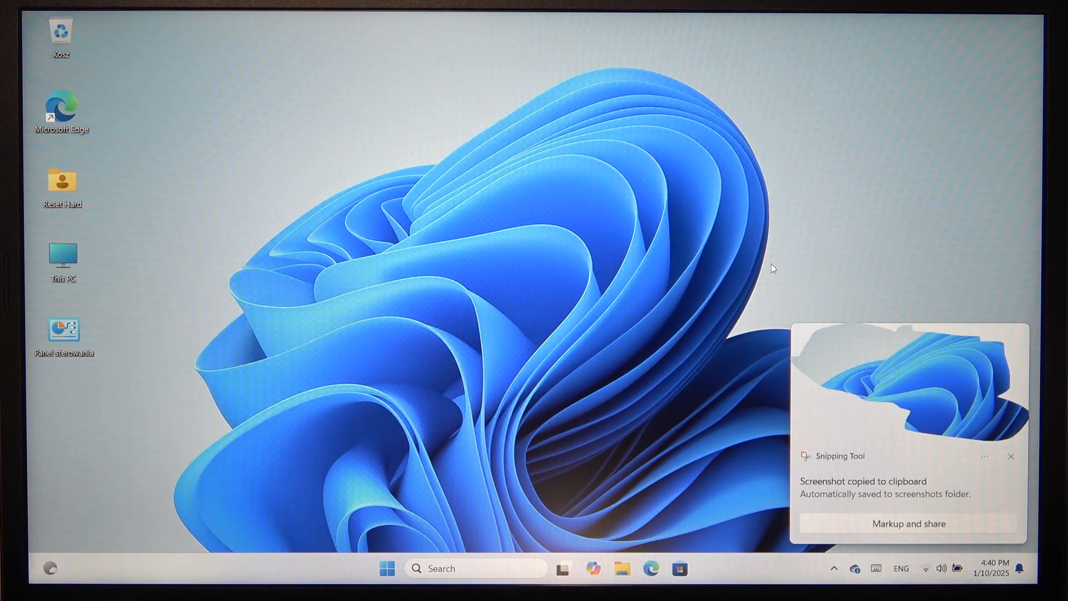